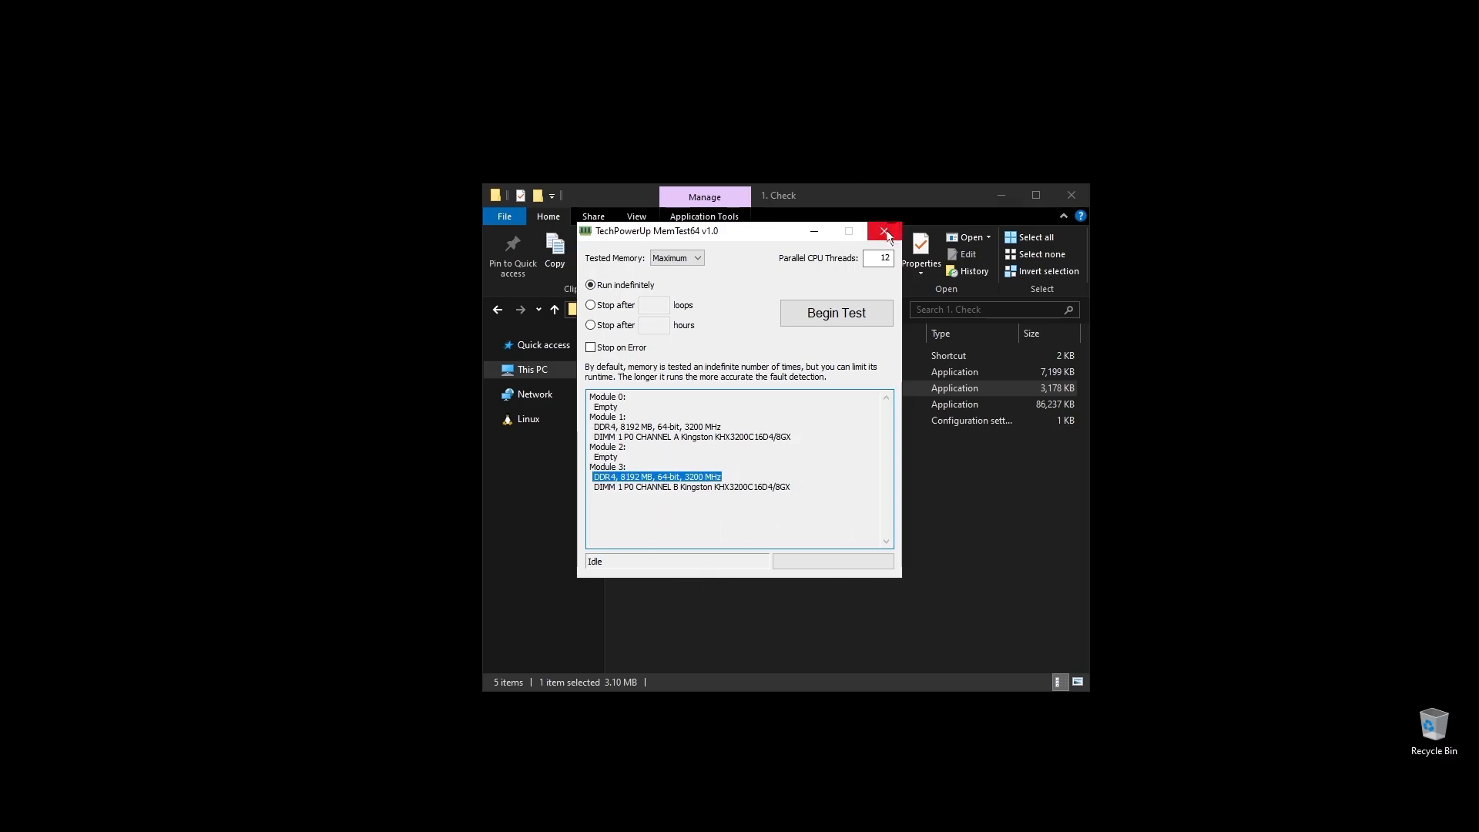
Close MemTest64 after reviewing the two 8192 MB DDR4 modules and return to the 1. Check folder.
click(885, 233)
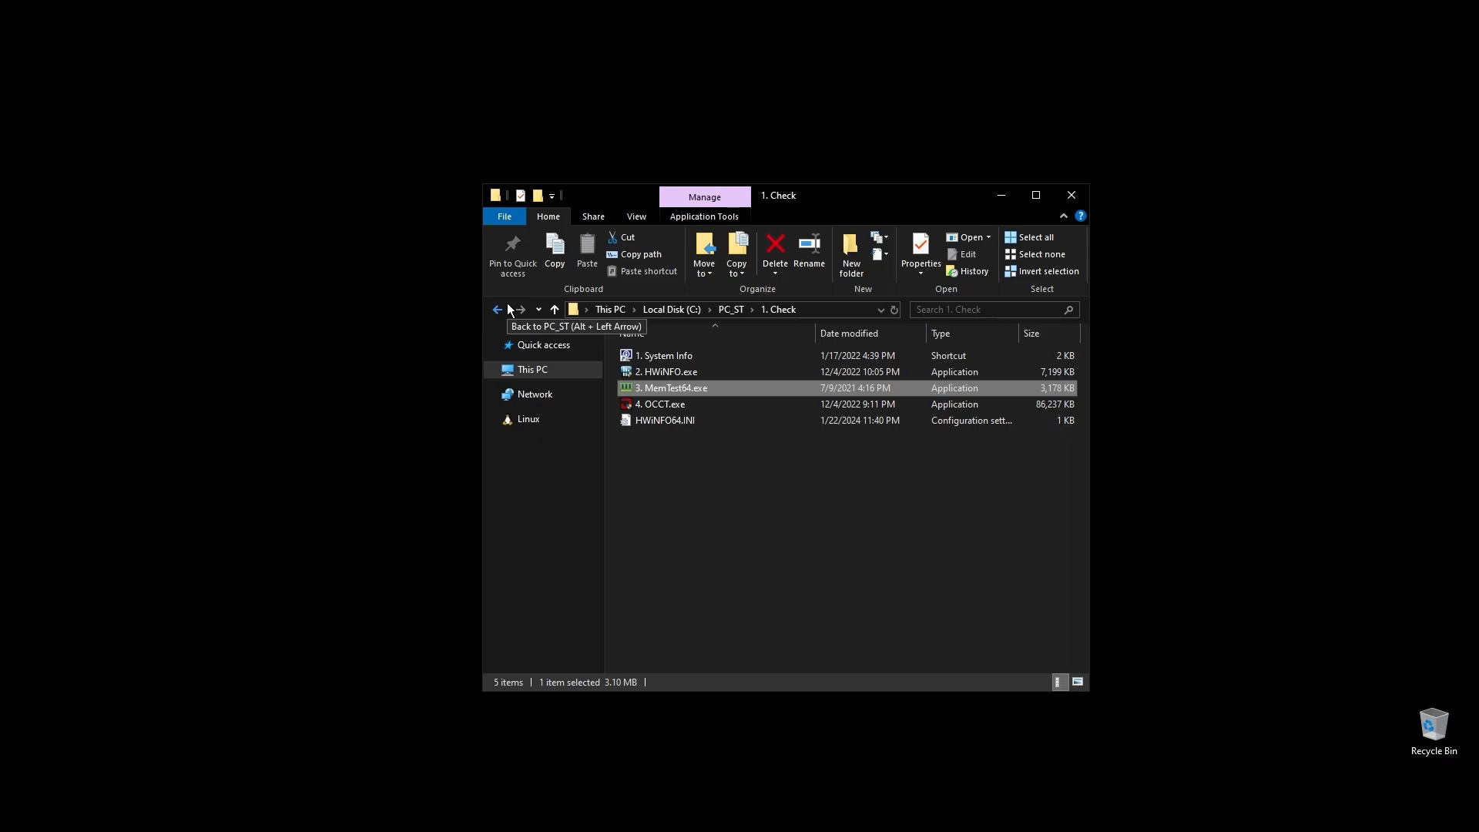
double_click(660, 404)
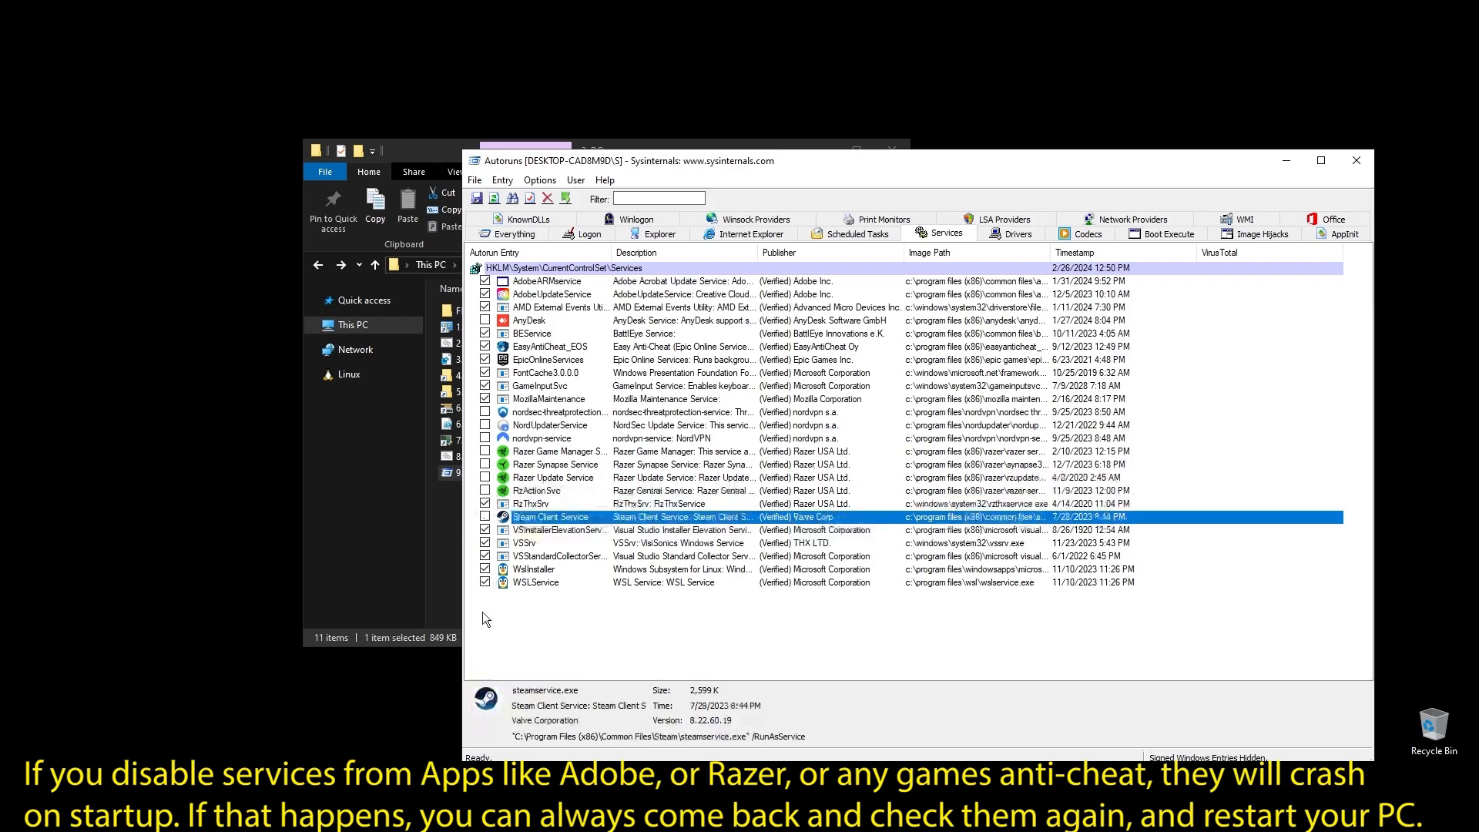
Uncheck a NordVPN service entry so it no longer starts with Windows.
click(534, 569)
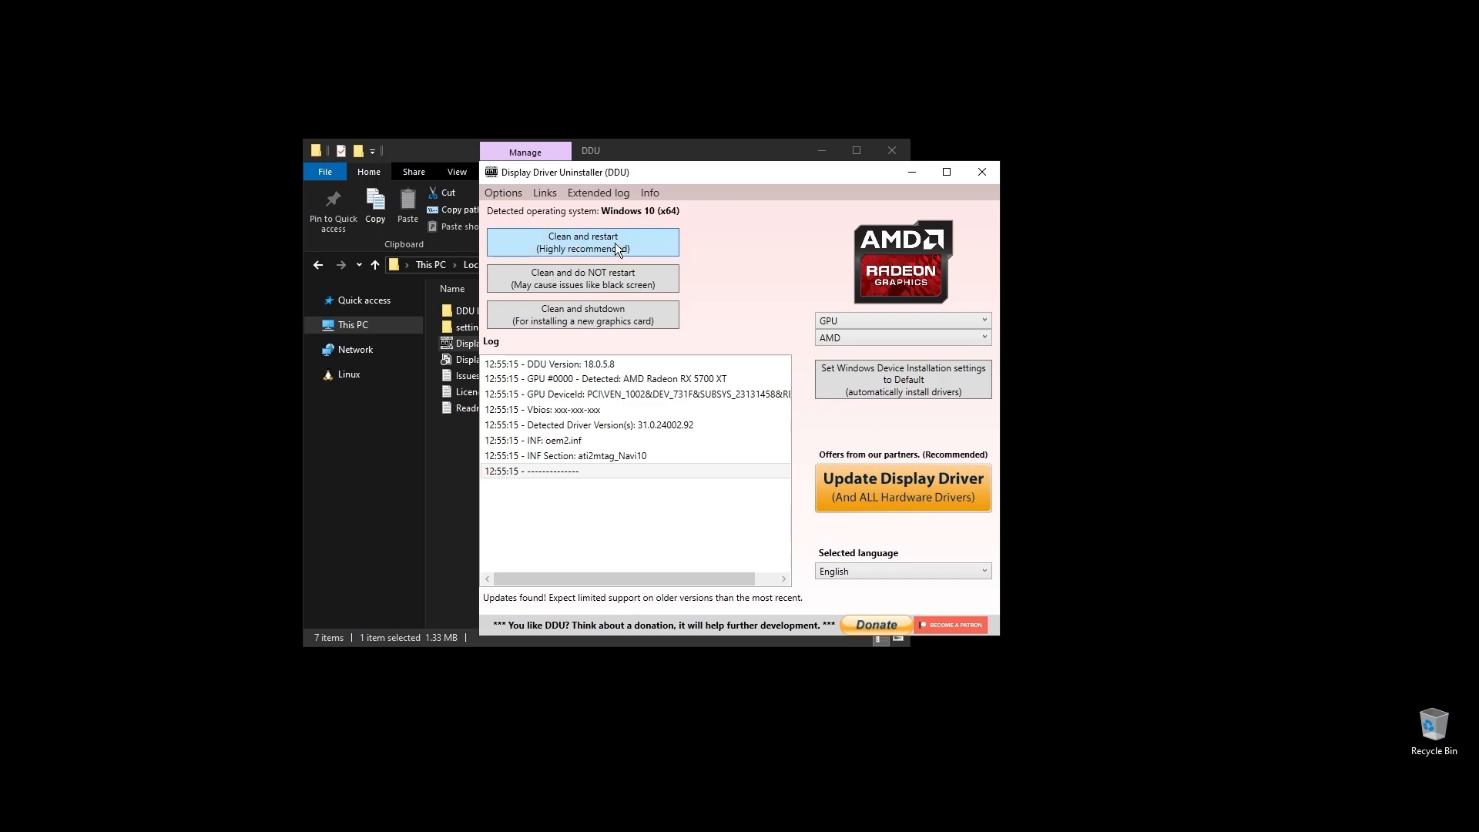
mouse_move(478, 260)
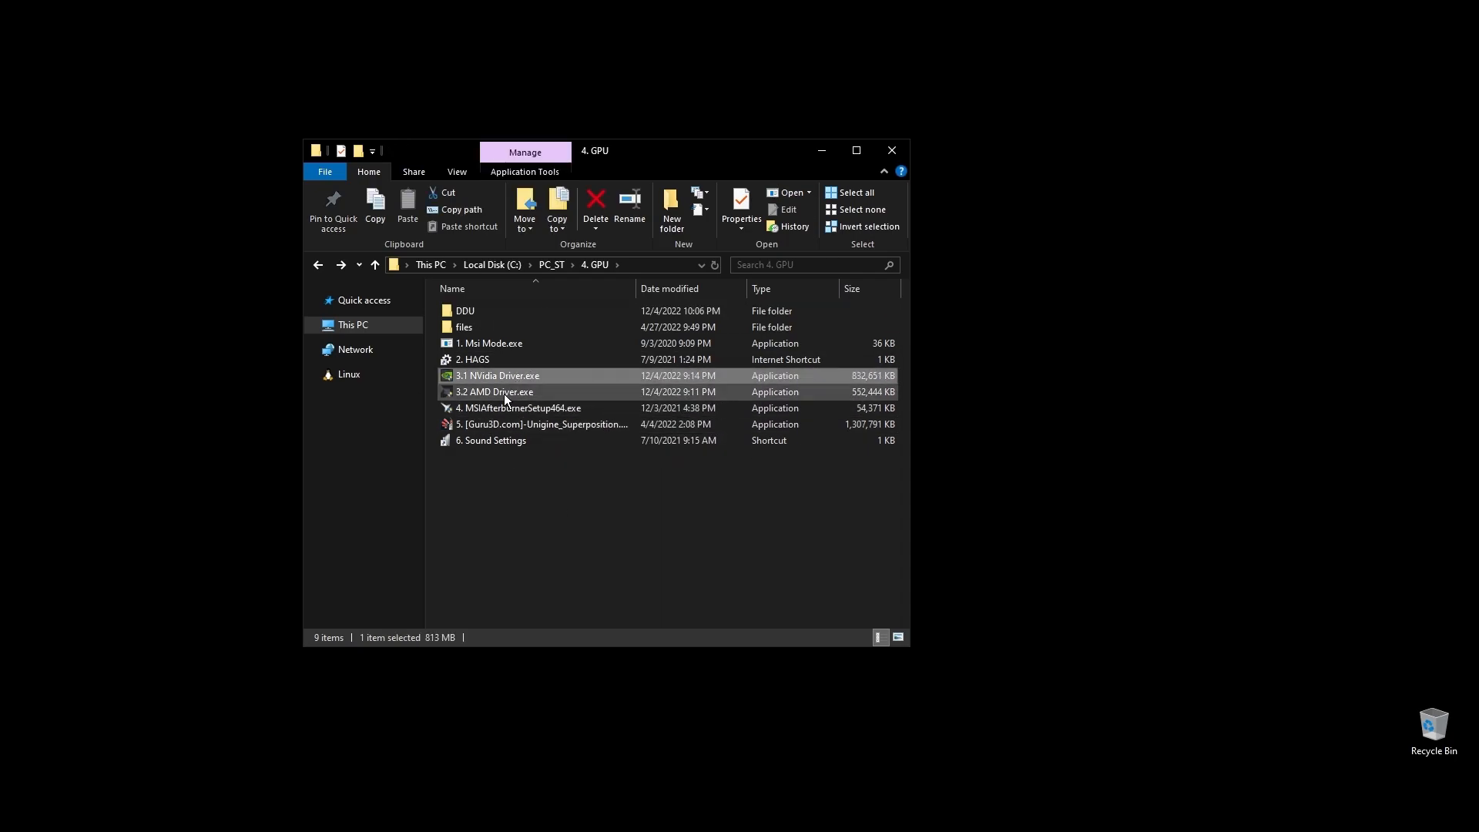
mouse_move(494, 391)
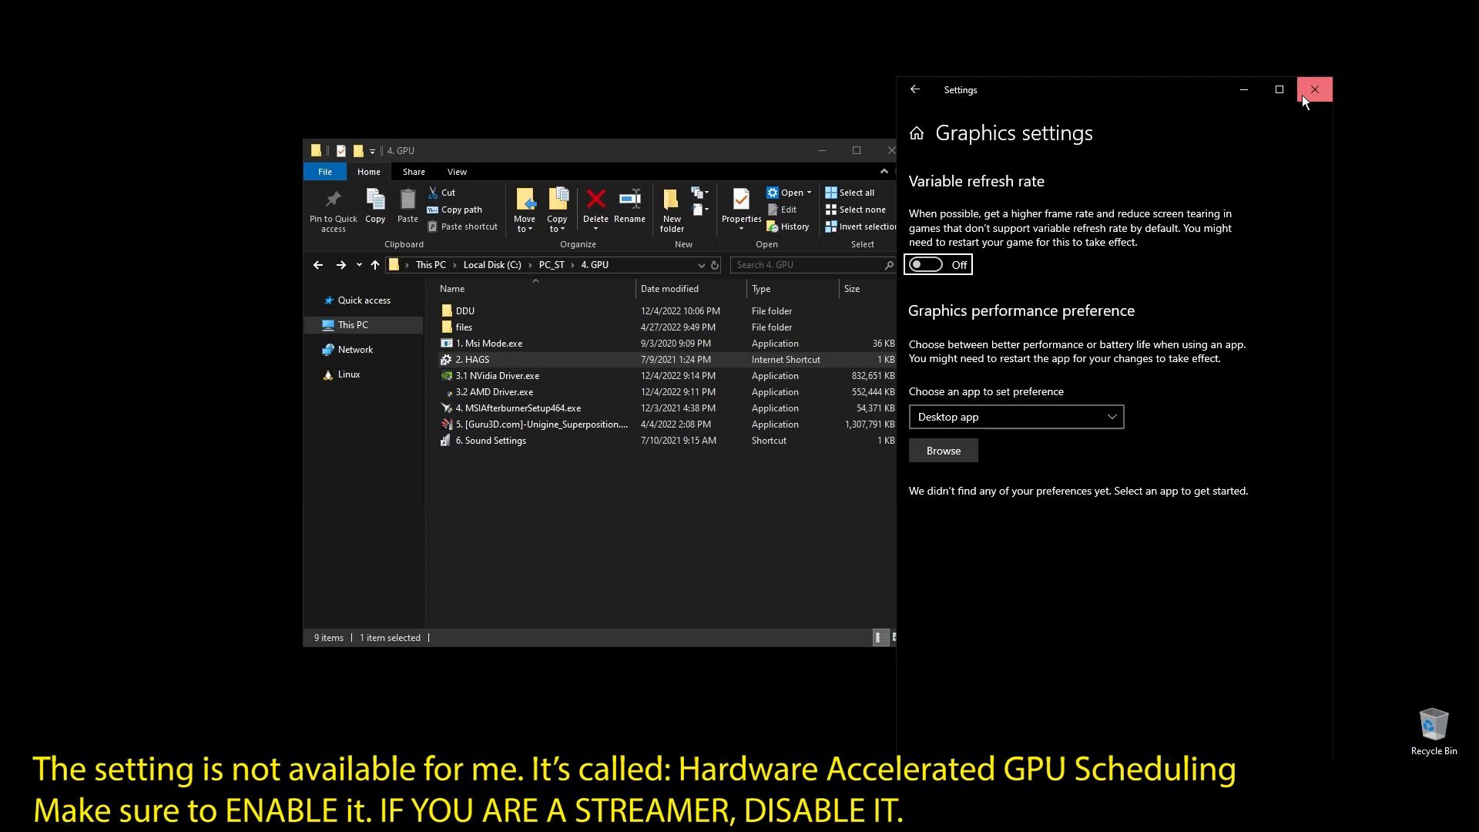
Bring up the context menu for the monitor's AMD audio playback device.
right_click(248, 253)
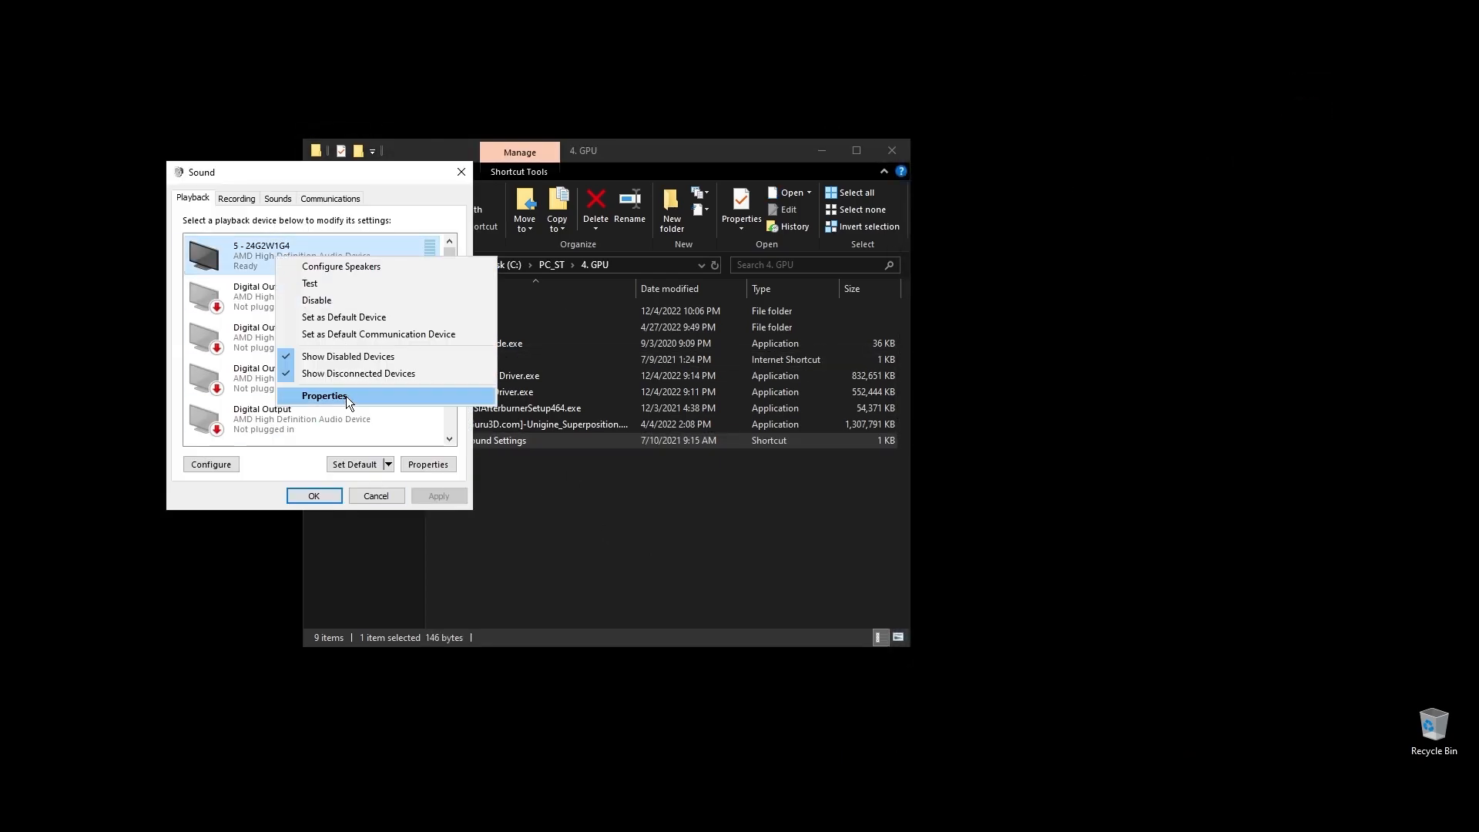
Bring up the default Speakers' Properties from their context menu.
click(325, 396)
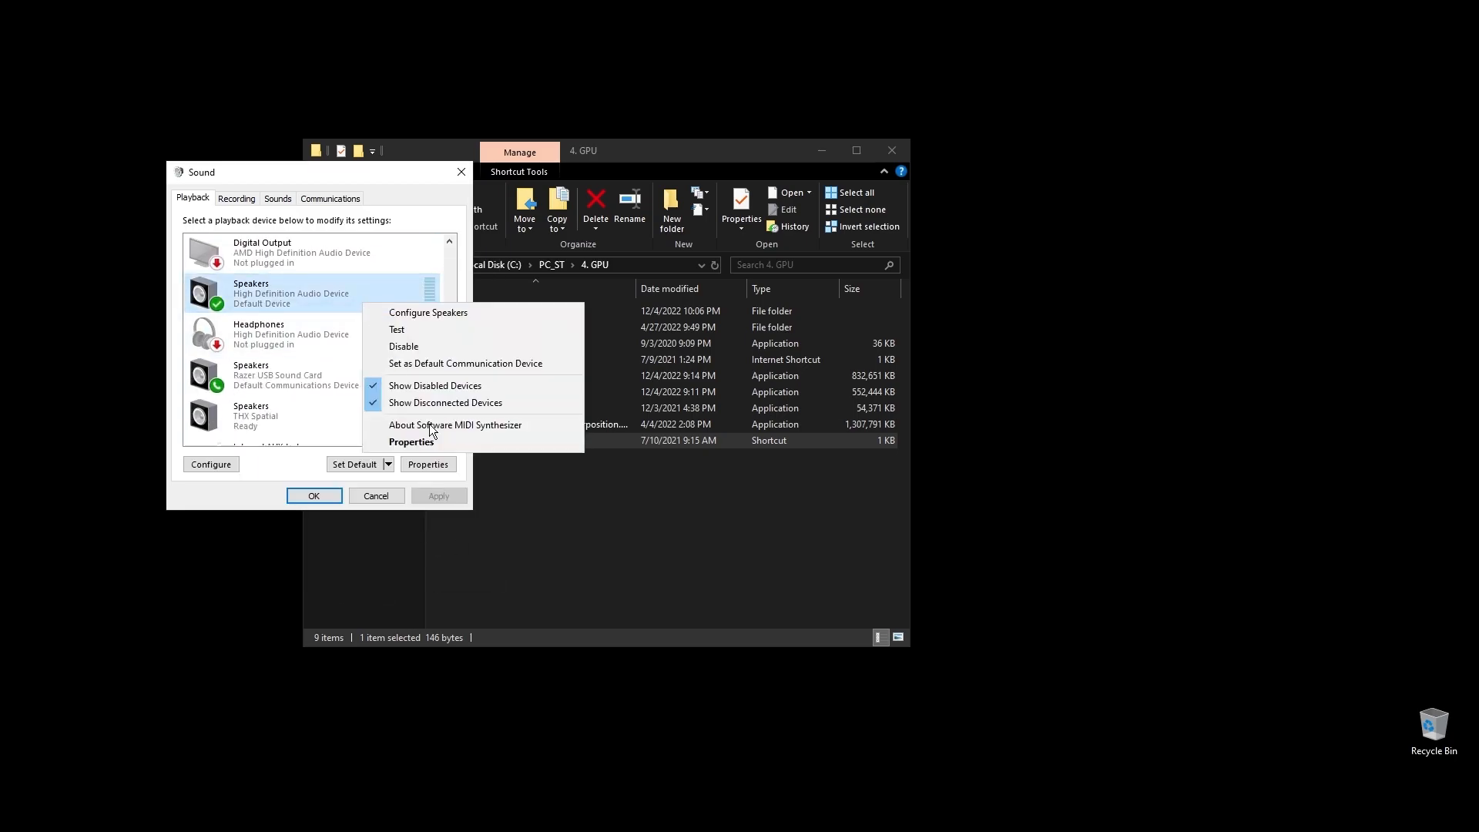
click(413, 442)
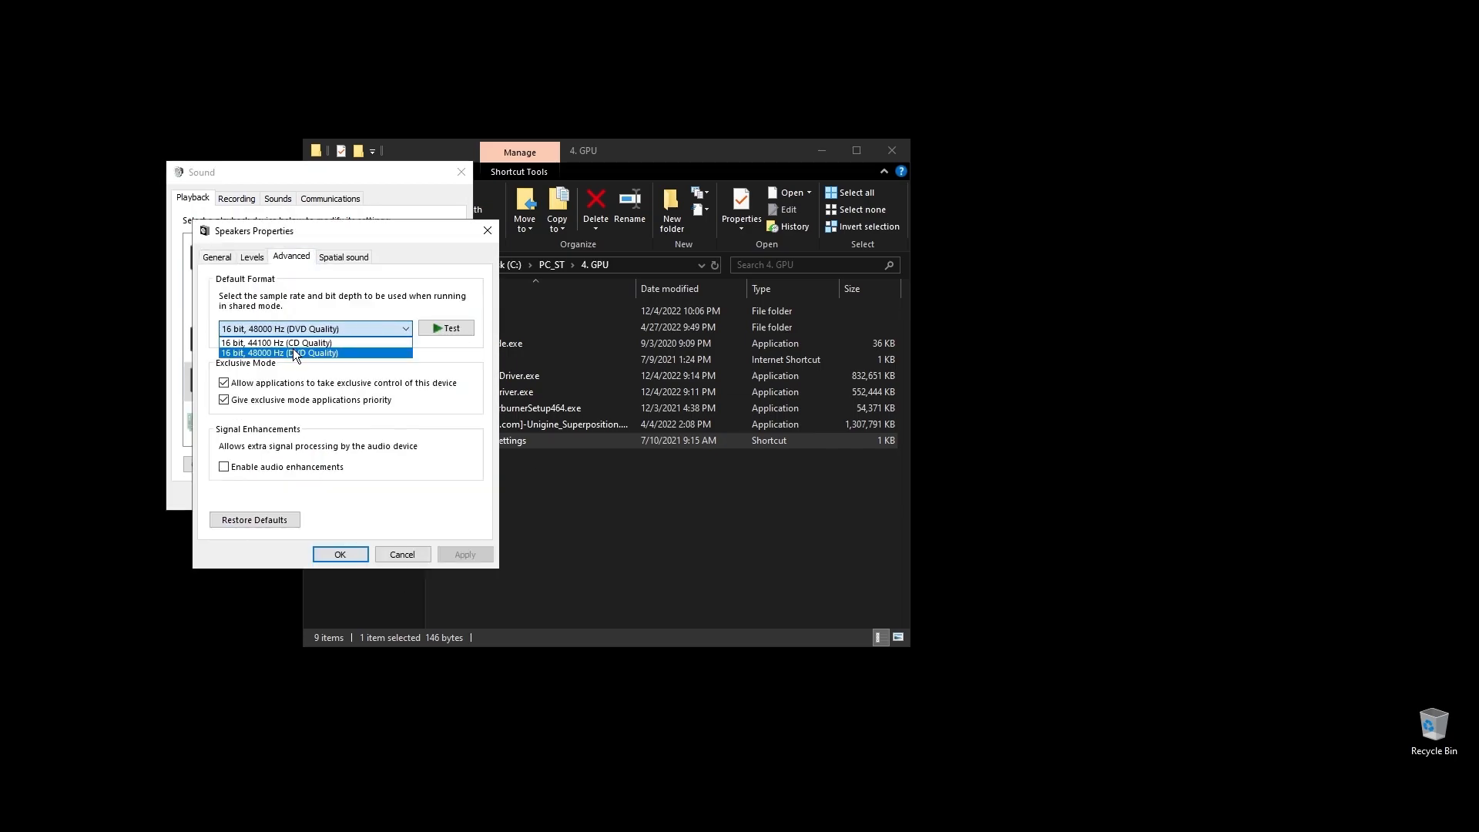